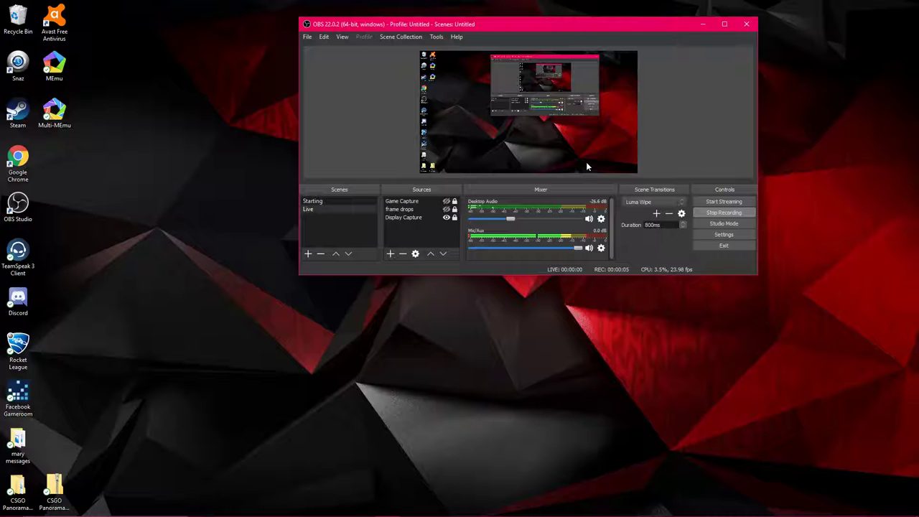
mouse_move(450, 140)
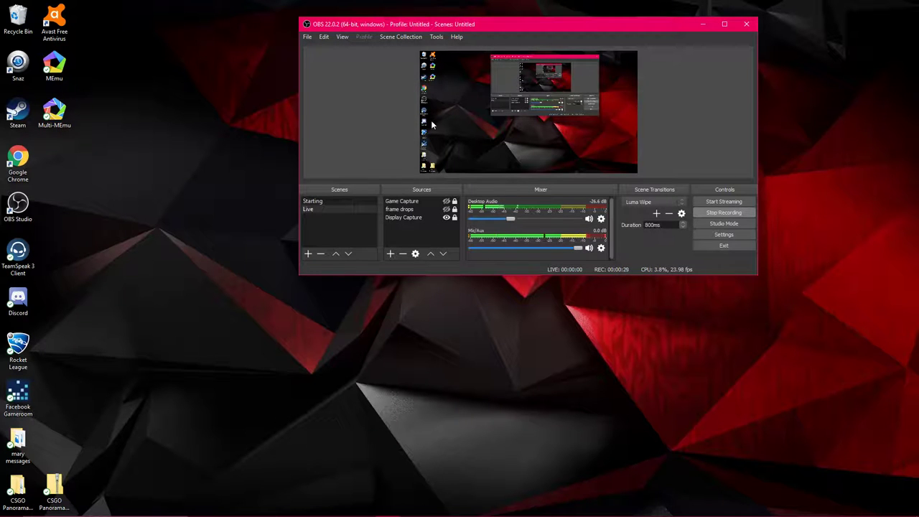
mouse_move(414, 396)
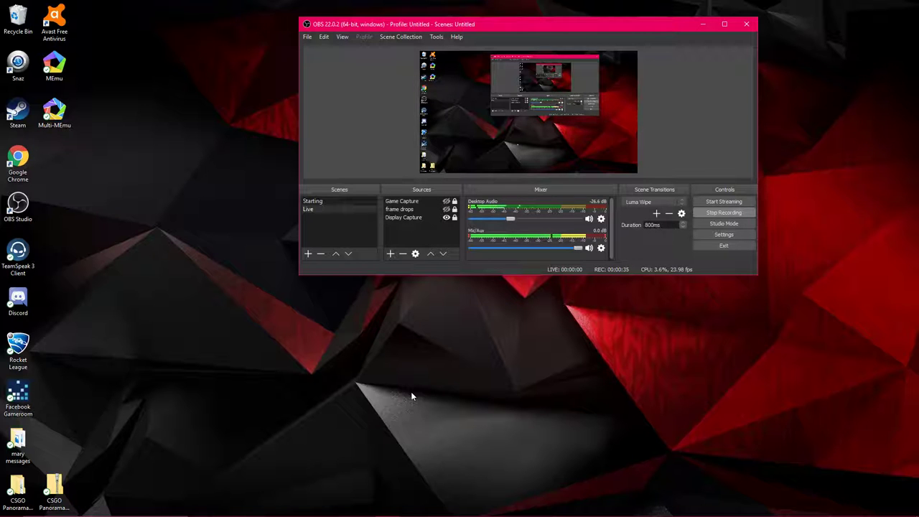
mouse_move(405, 385)
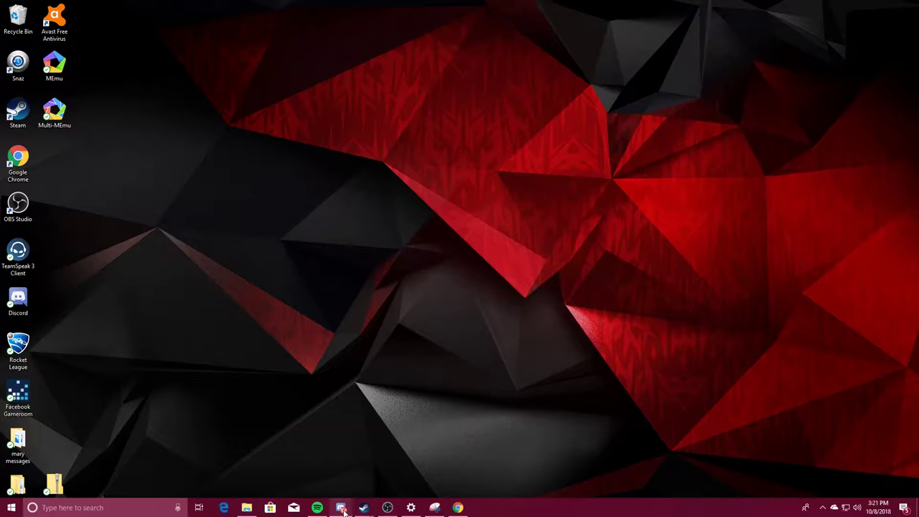
Launch Counter-Strike: Global Offensive from the library and dismiss the Overwatch XP reward notice
click(341, 508)
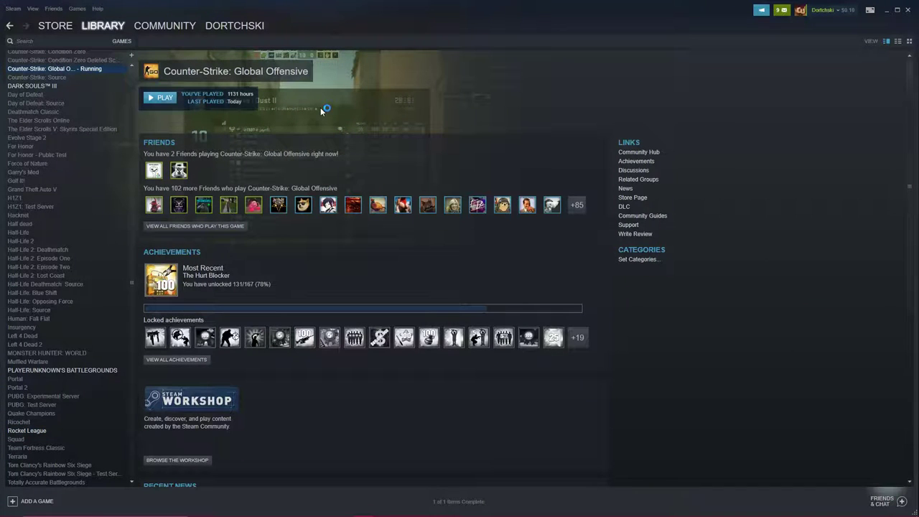
click(164, 98)
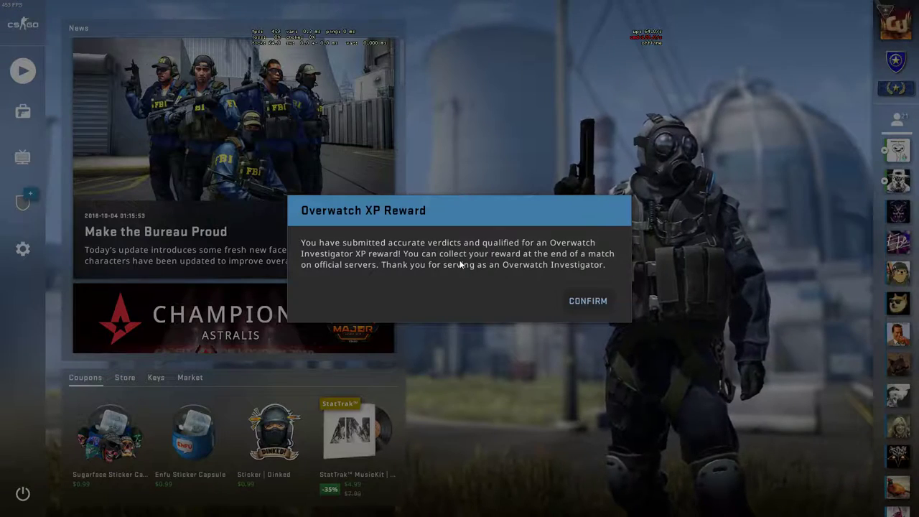
click(587, 302)
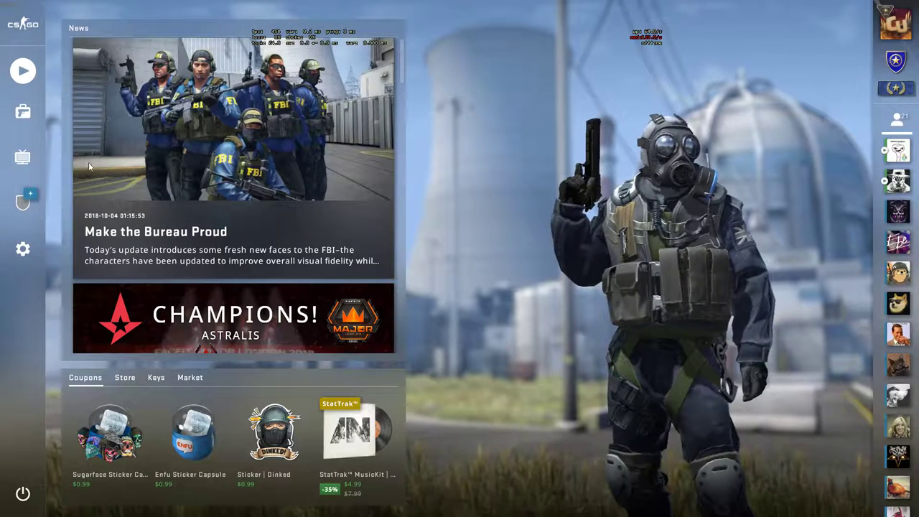
mouse_move(23, 248)
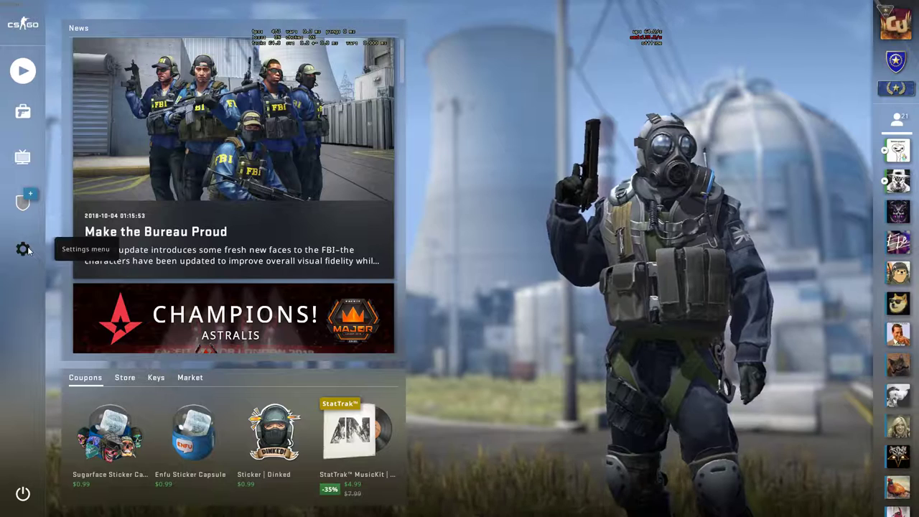
mouse_move(129, 388)
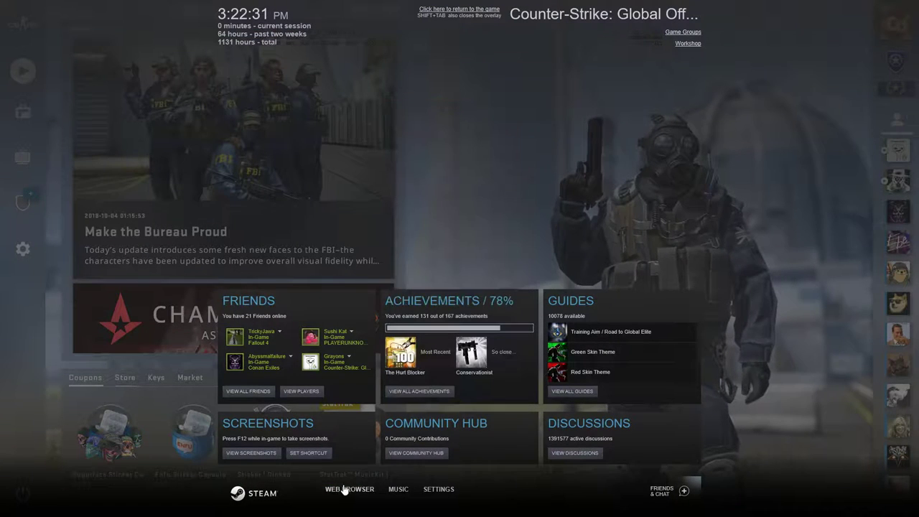
In the overlay web browser, reach twitch.tv from the Google results and expand the account menu
click(349, 488)
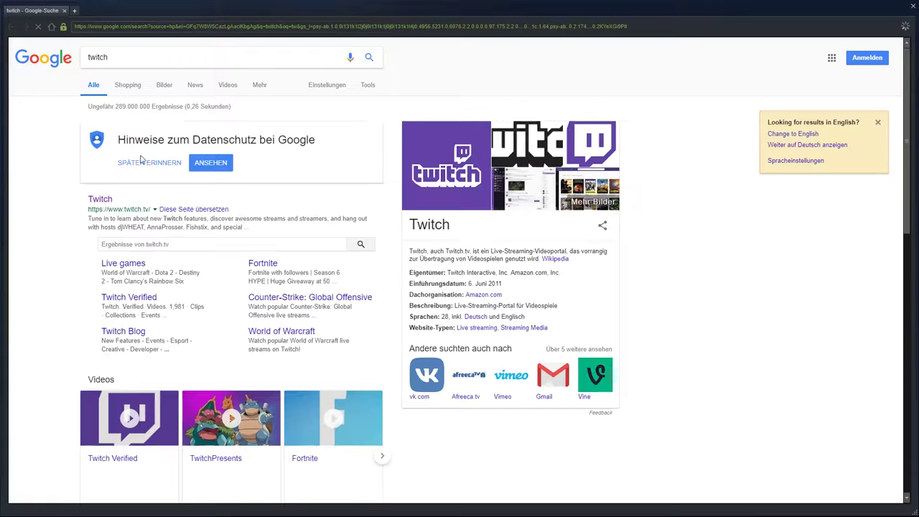
click(101, 198)
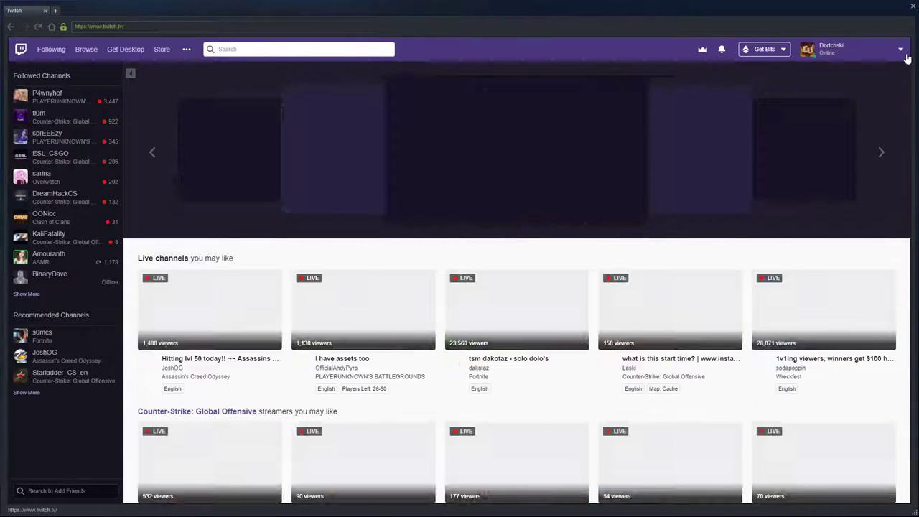
click(902, 49)
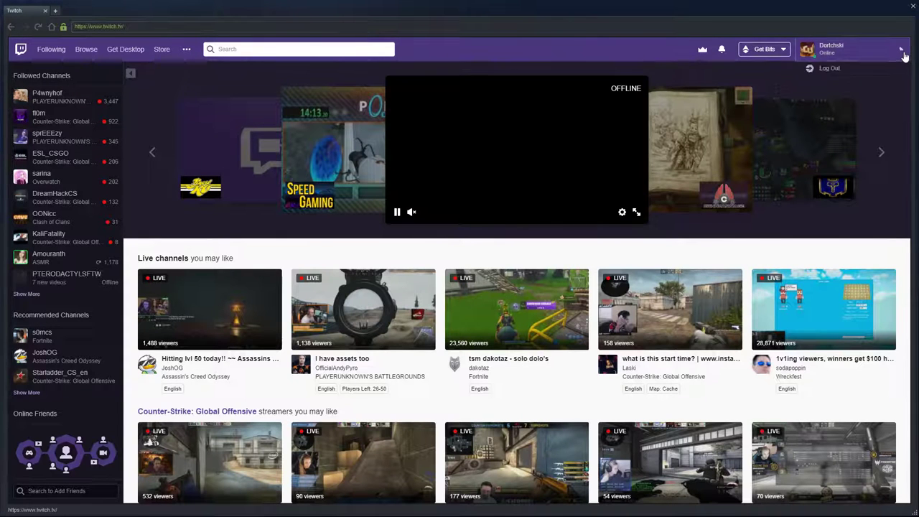
click(901, 49)
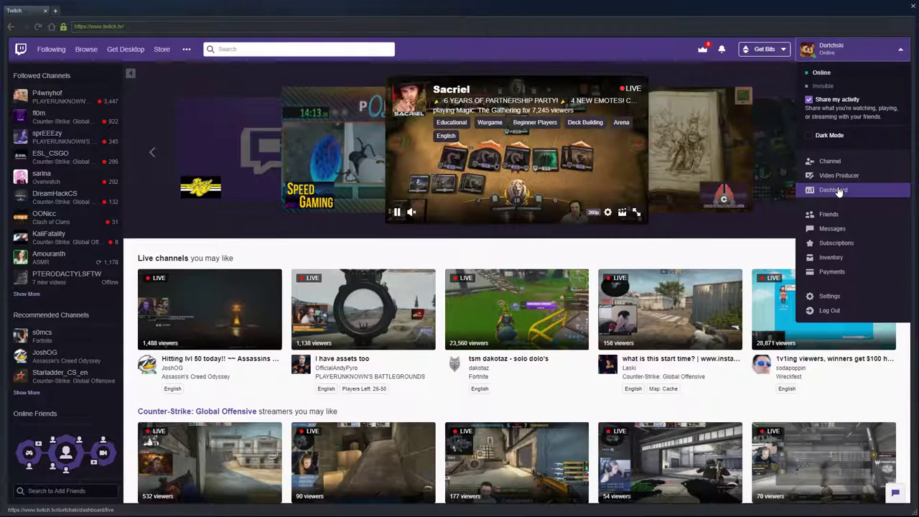
Go to the creator Dashboard and bring up the stream chat settings
click(832, 189)
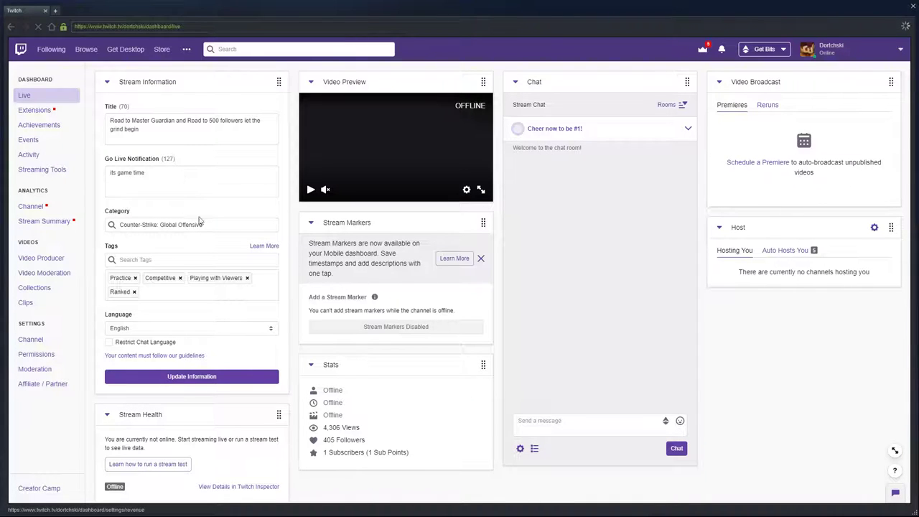
mouse_move(459, 447)
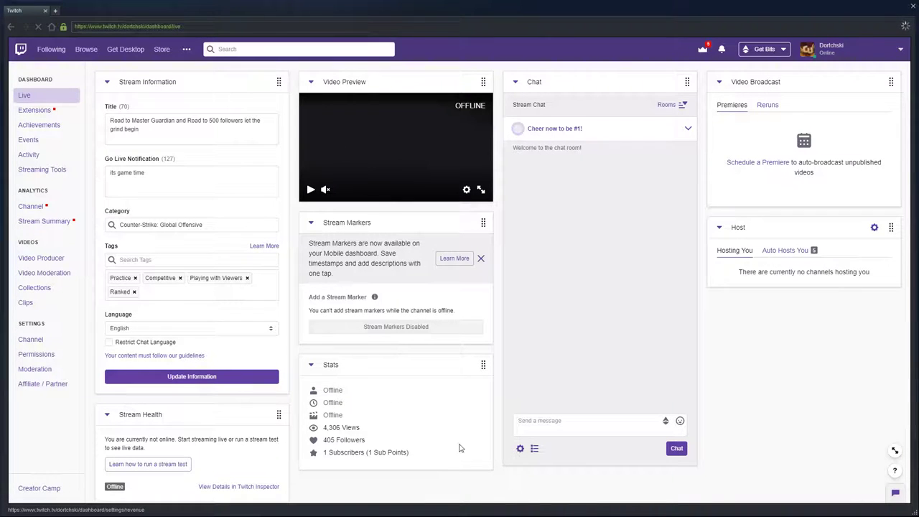
click(520, 448)
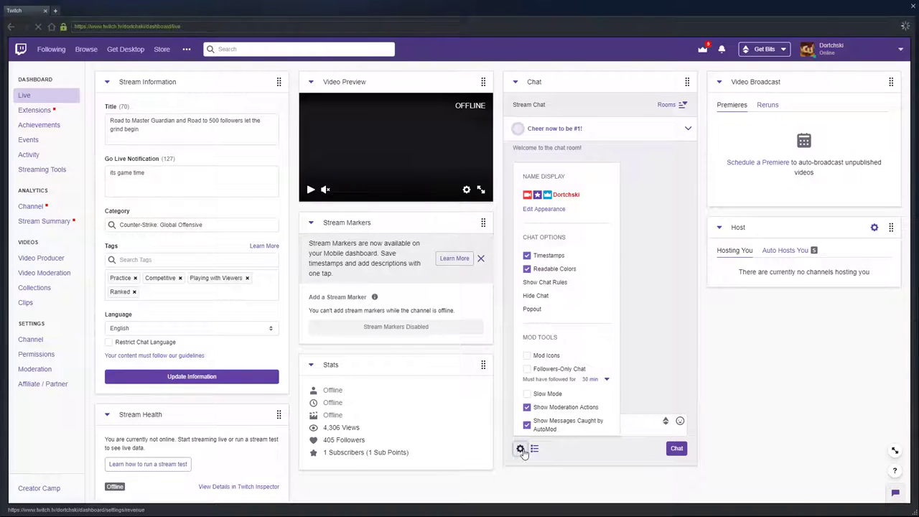
mouse_move(530, 458)
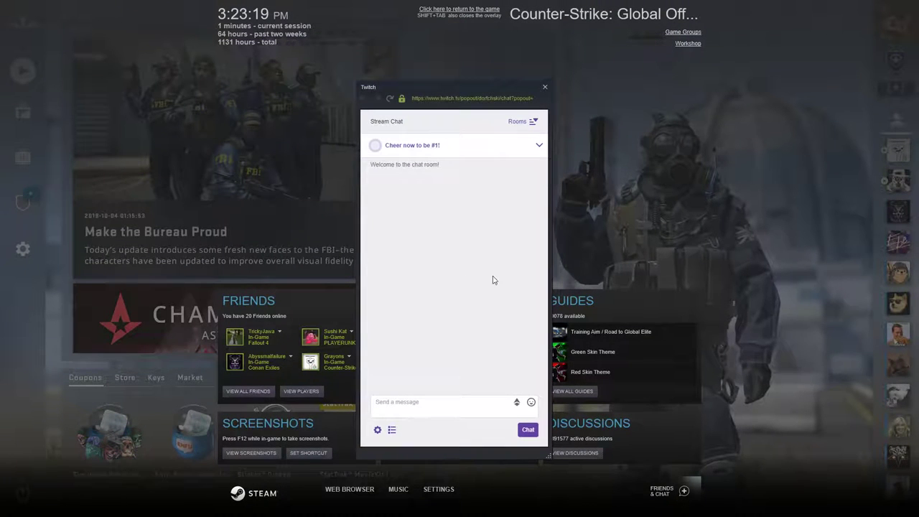
Switch the popped-out chat window to Dark Mode from its settings
click(376, 429)
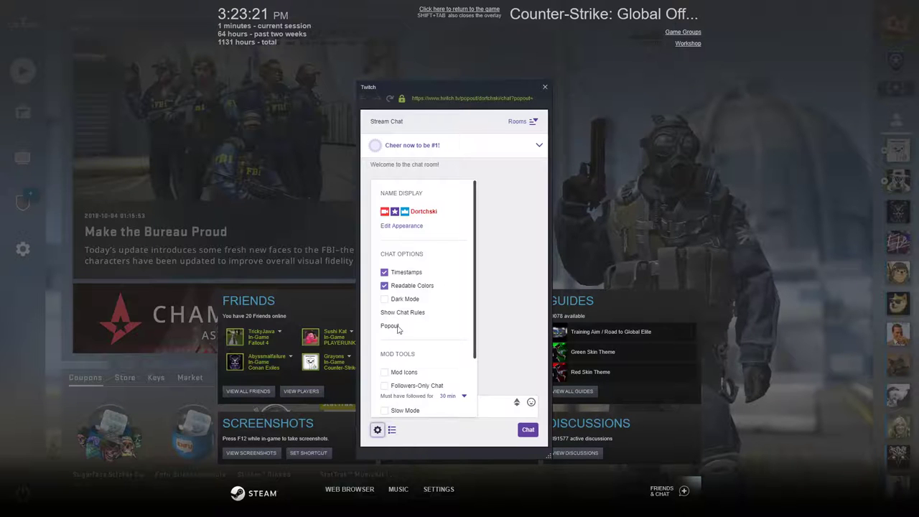
click(385, 299)
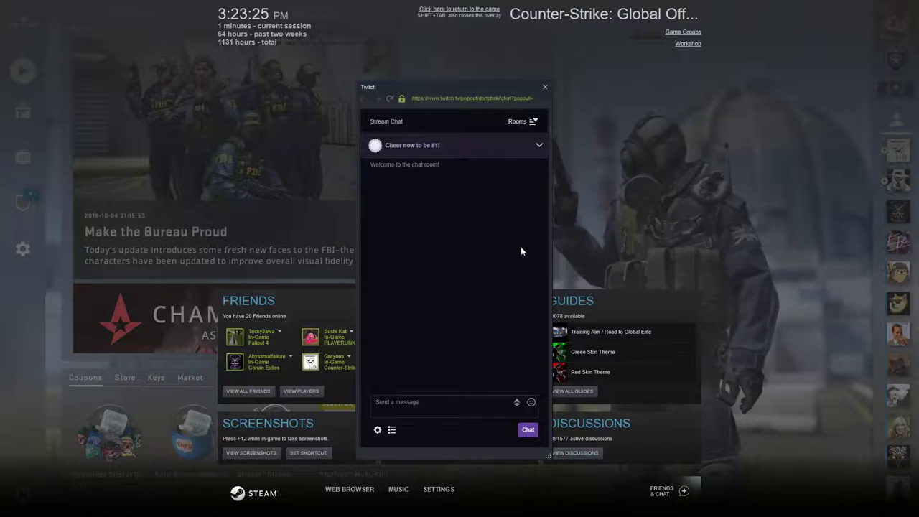
click(442, 402)
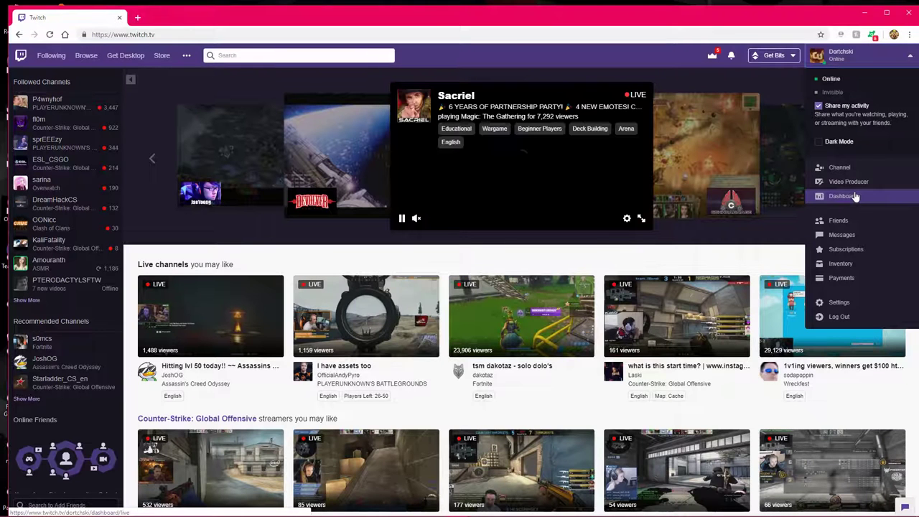
Visit your own Channel page and enter 'test' in the stream chat
click(842, 195)
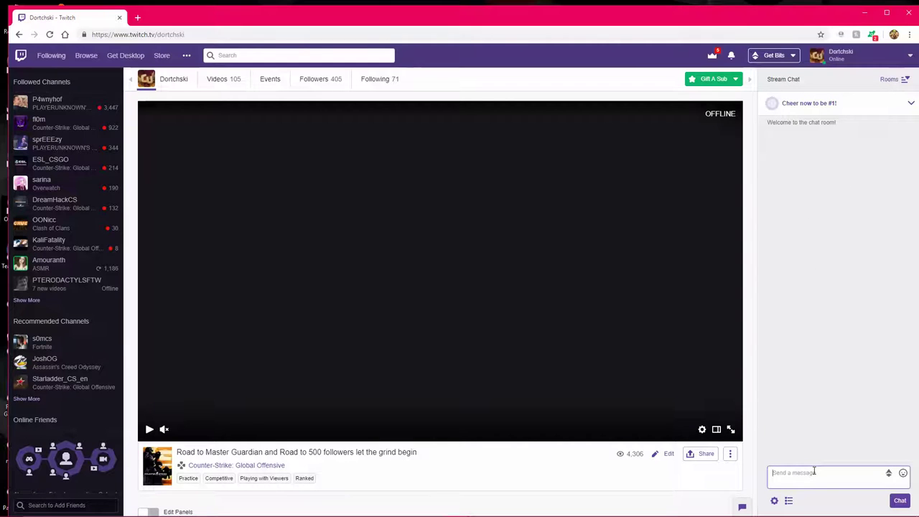
text(test)
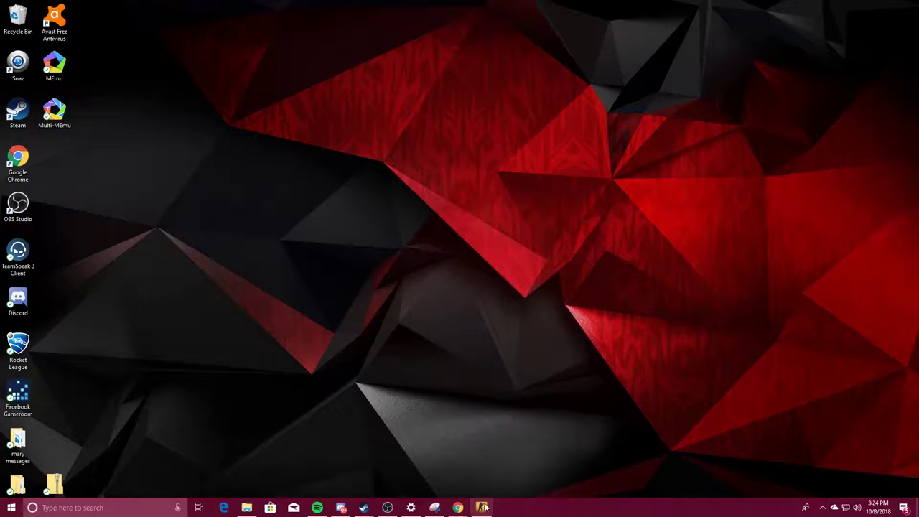
mouse_move(481, 508)
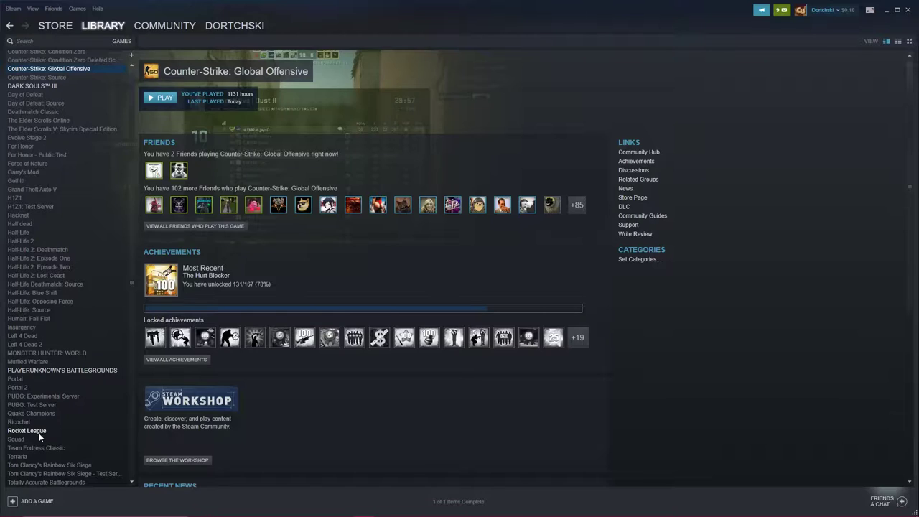
Select Rocket League in the library and launch it
click(27, 431)
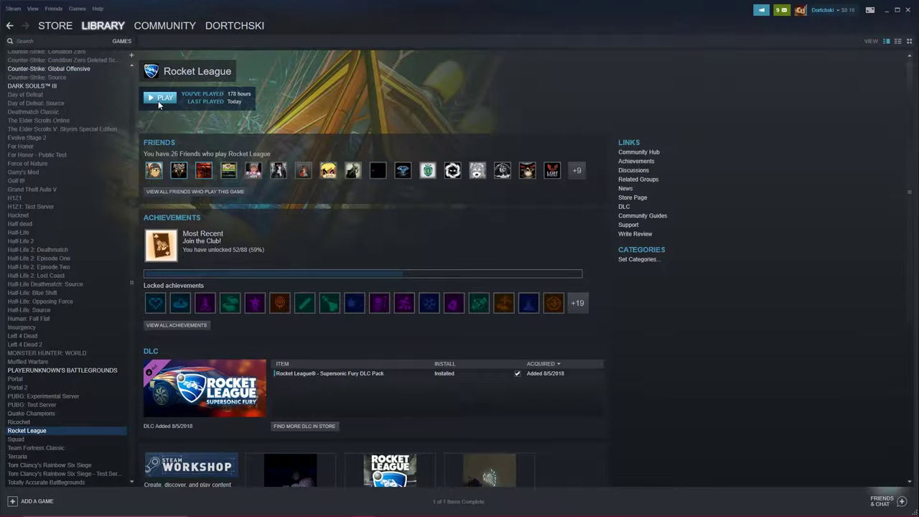
click(164, 98)
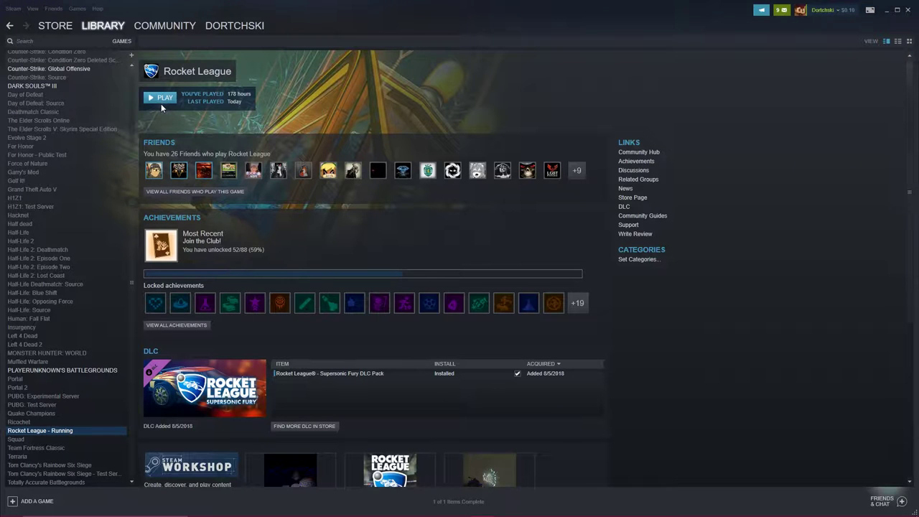
click(164, 97)
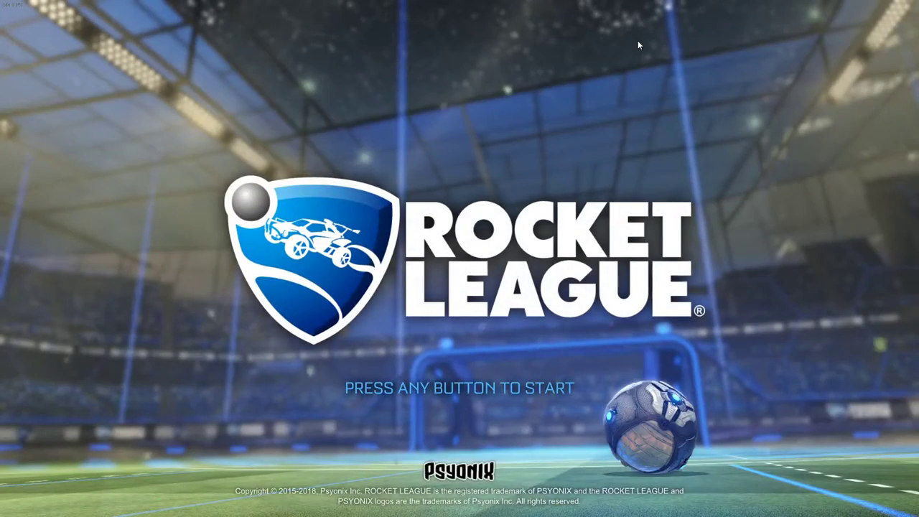
Pass the title screen, bring up the overlay browser and reach twitch.tv from a 'twitch' search
key(enter)
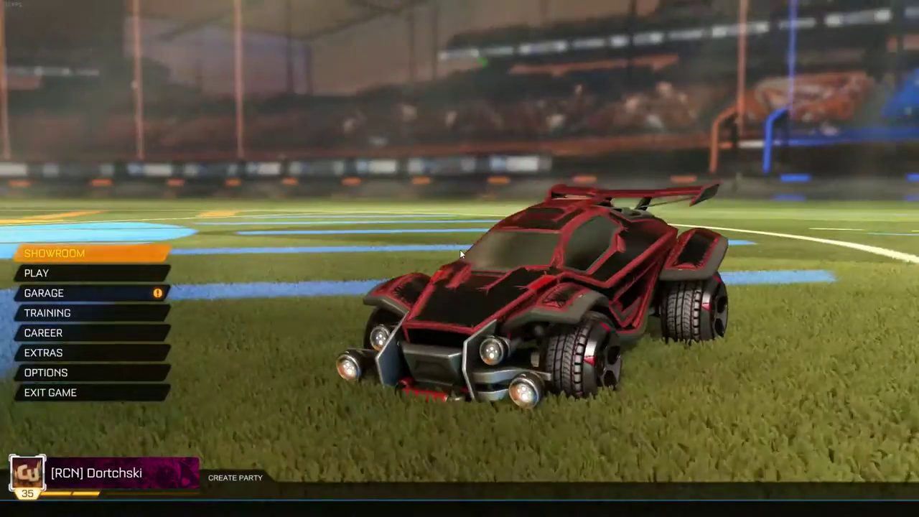
key(shift+tab)
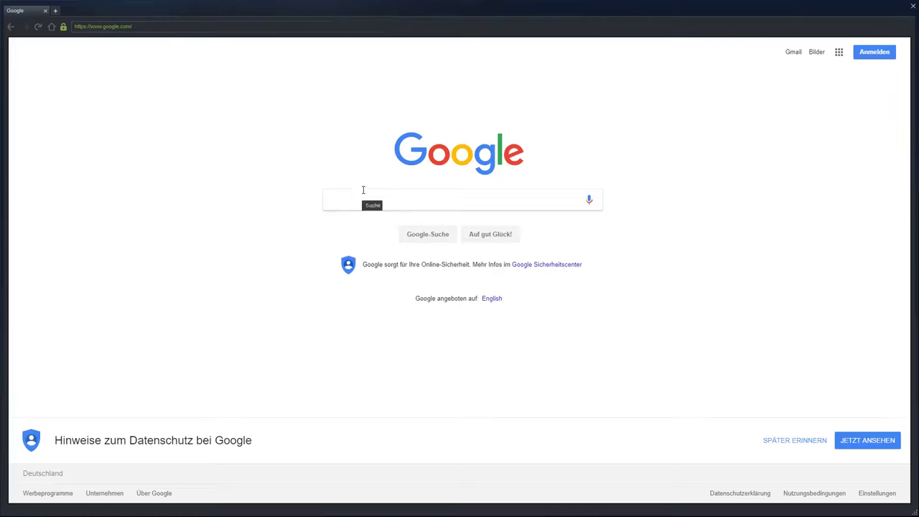
text(twitch)
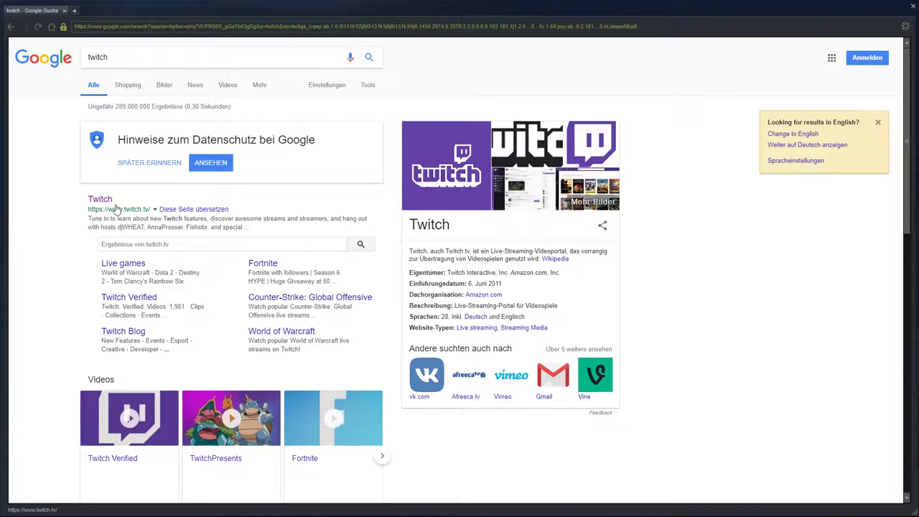
click(101, 198)
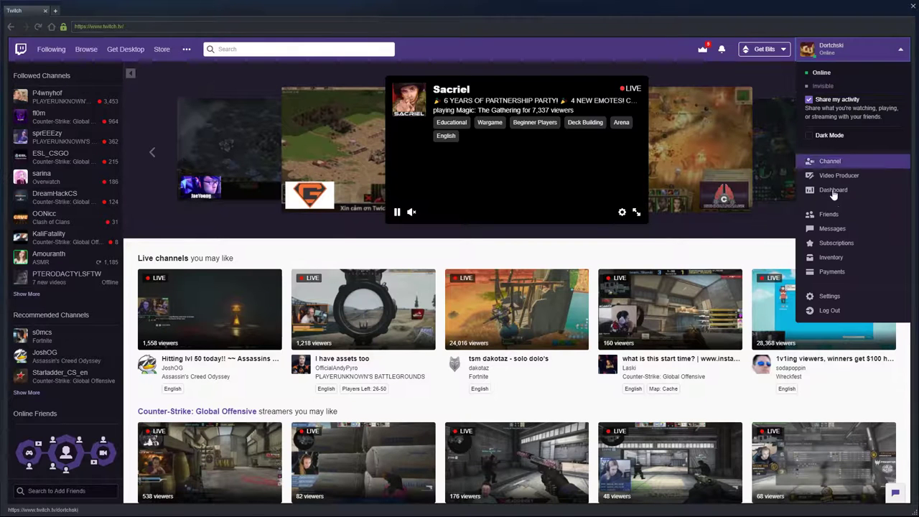
From the Dashboard, pop the stream chat out into its own window and return to the game
click(833, 190)
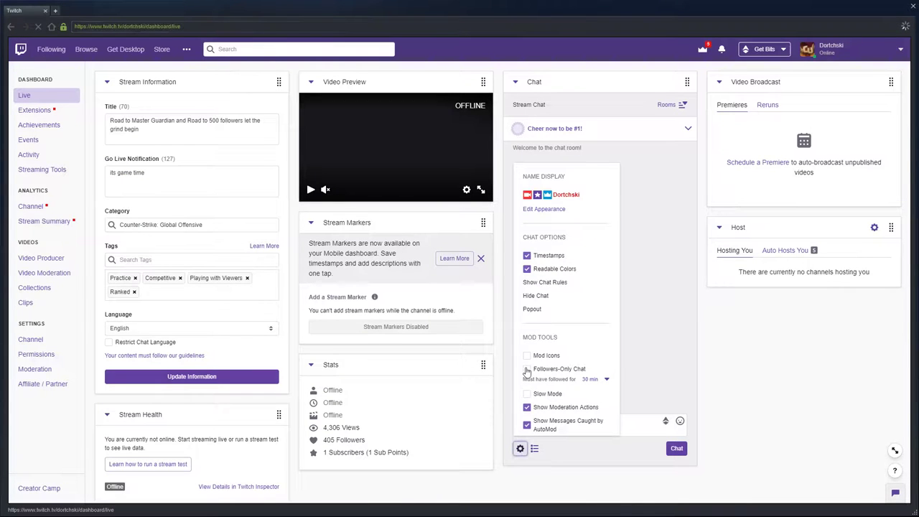
click(531, 309)
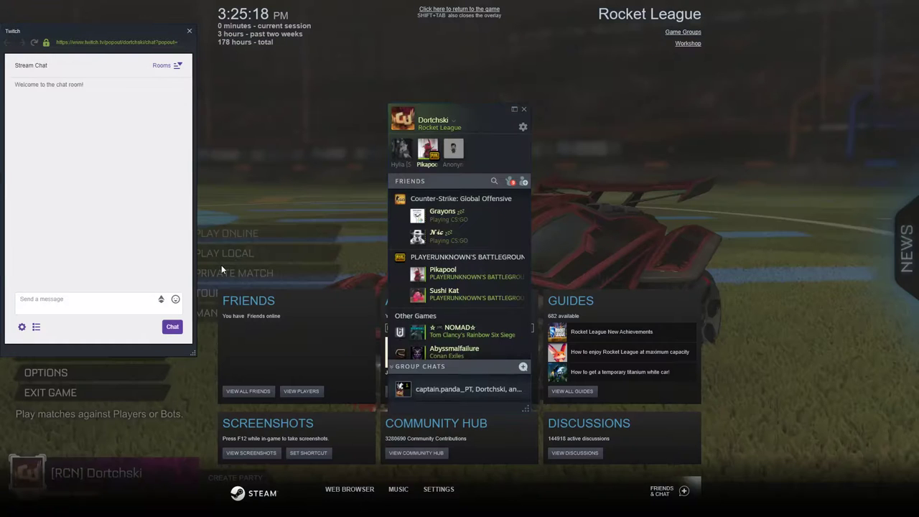
click(22, 327)
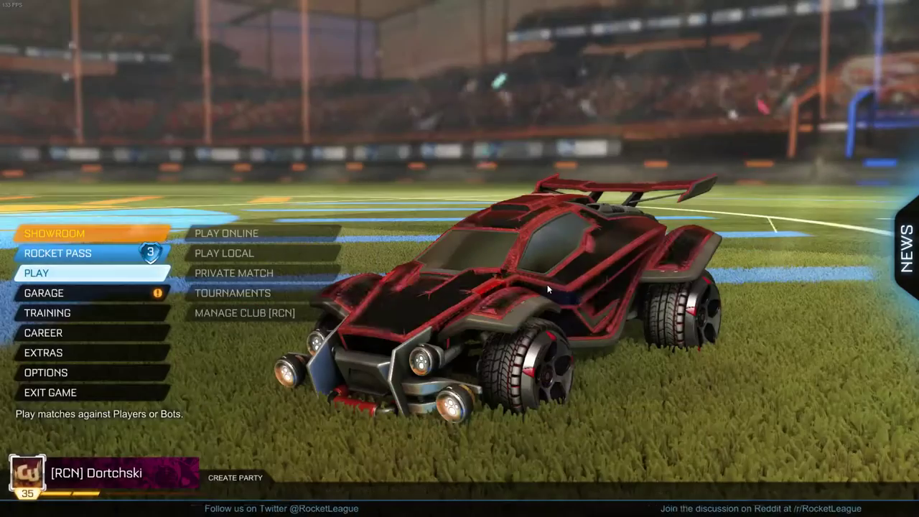
Quit Rocket League via Exit Game with Yes confirmed, then close the Steam window
key(shift+tab)
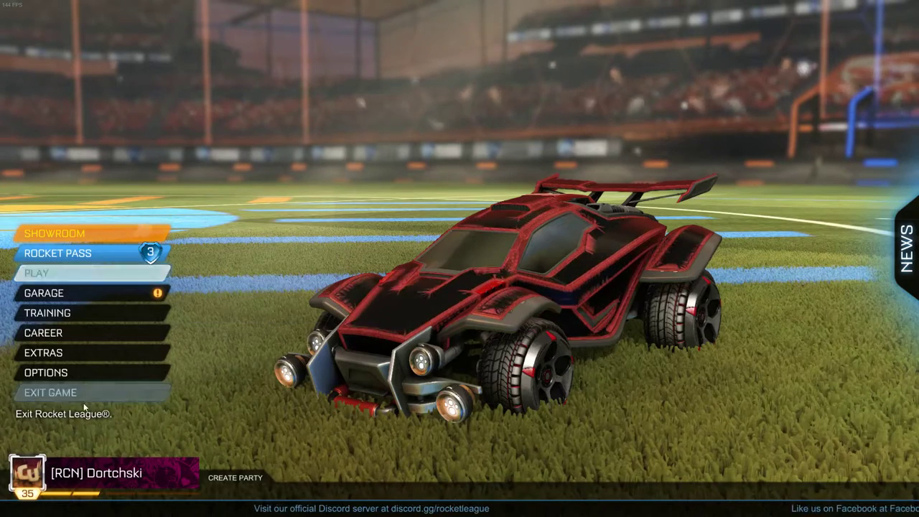
click(50, 392)
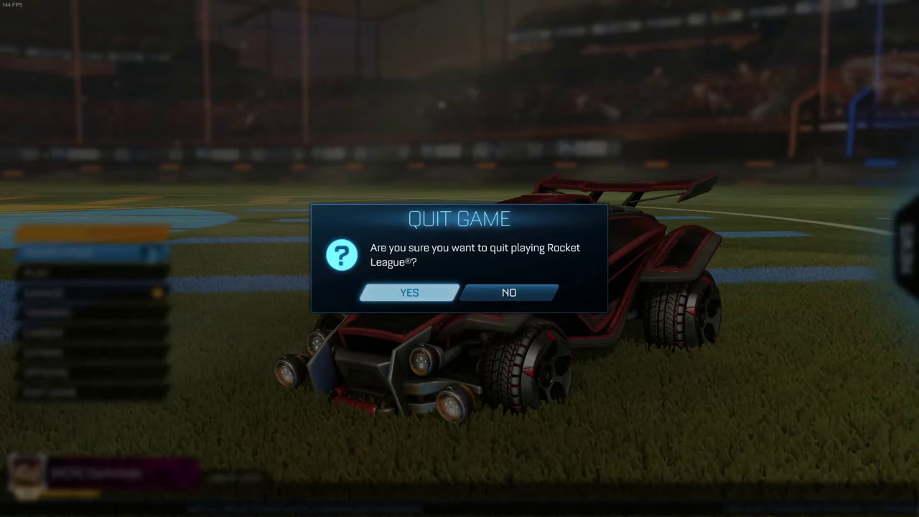
click(409, 293)
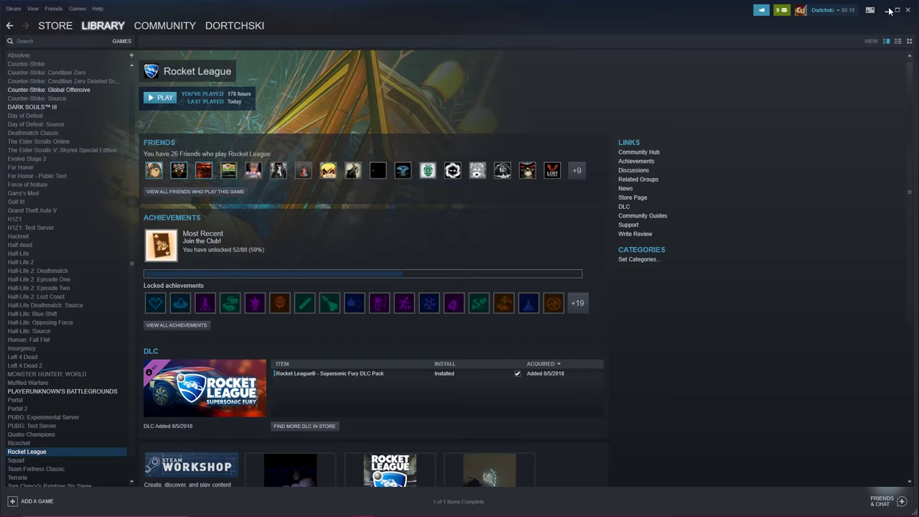
click(884, 10)
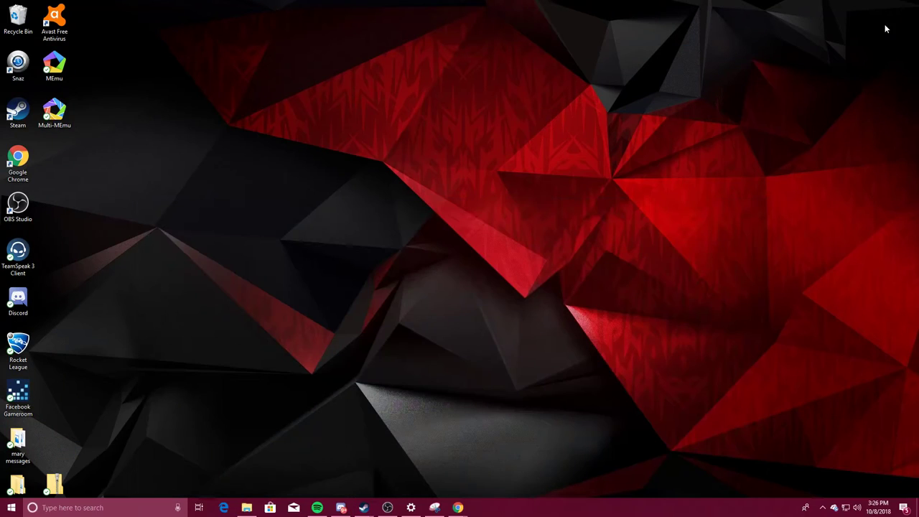